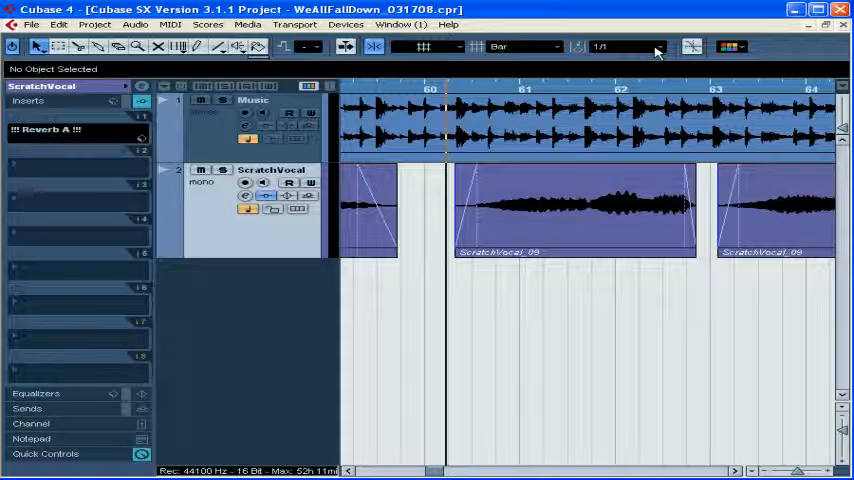
mouse_move(480, 55)
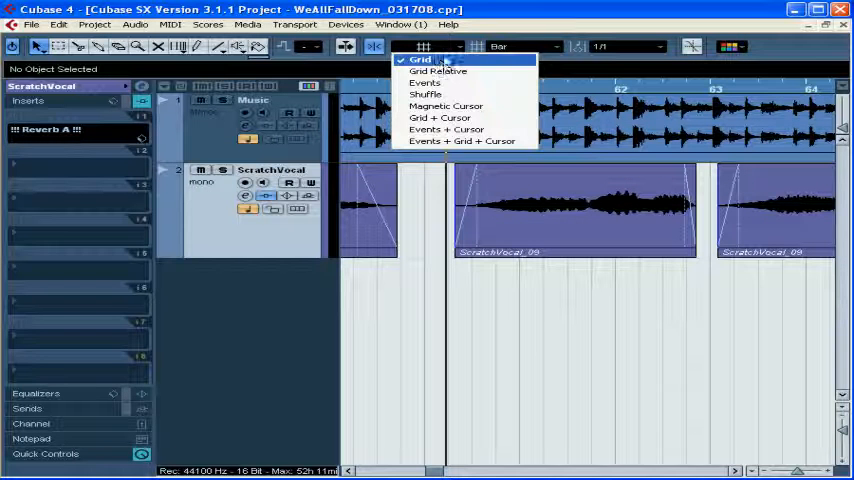
Keep Grid snapping and set the grid type to Use Quantize.
click(420, 60)
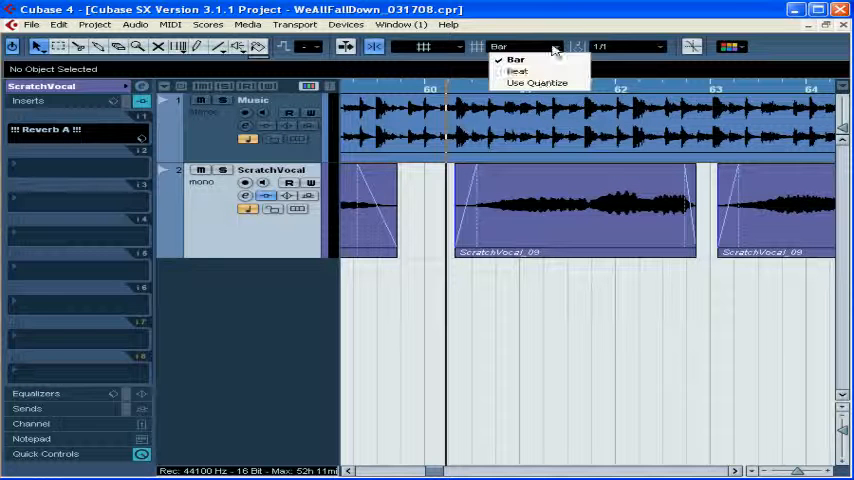
mouse_move(538, 83)
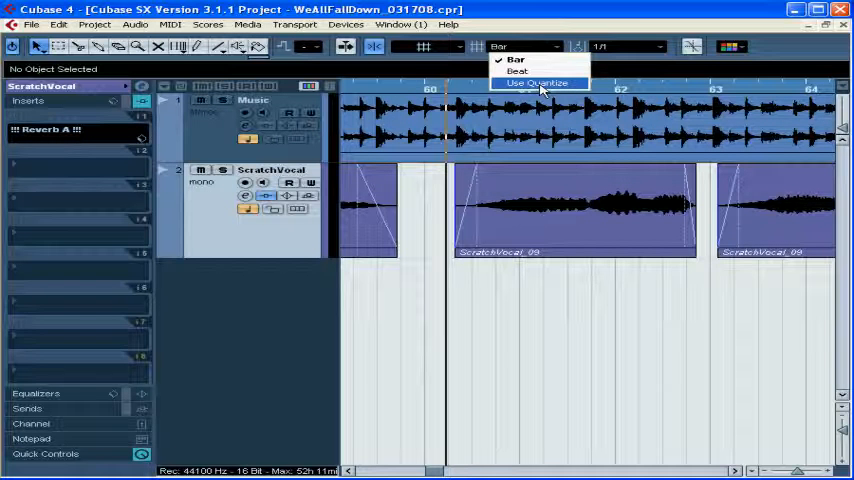
click(539, 83)
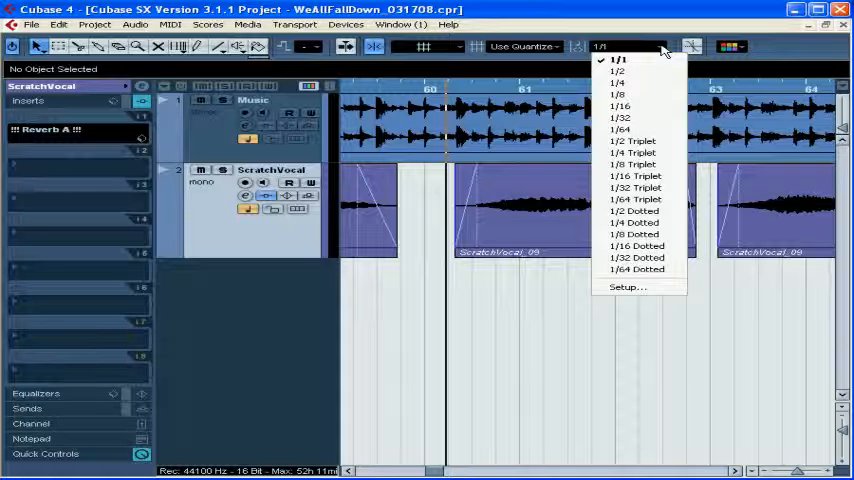
mouse_move(630, 71)
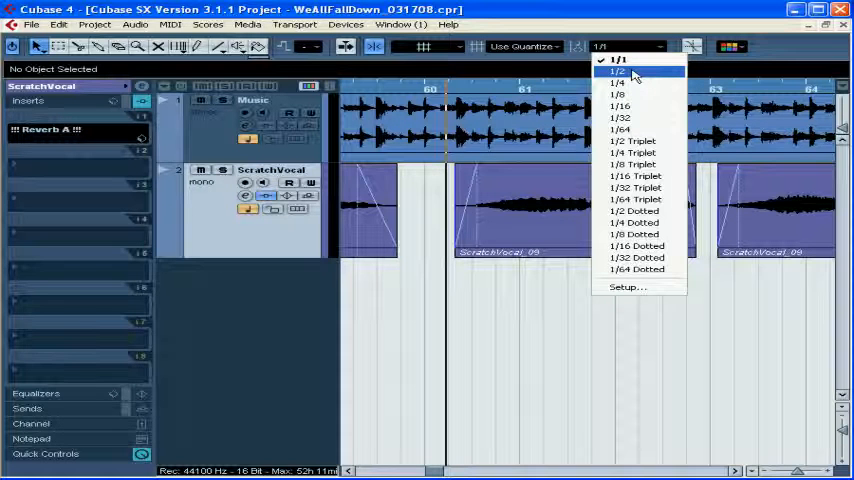
mouse_move(626, 82)
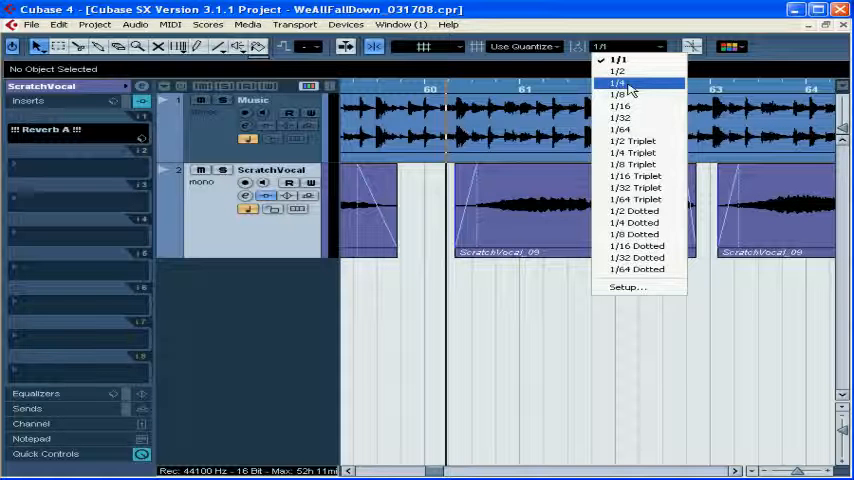
mouse_move(620, 94)
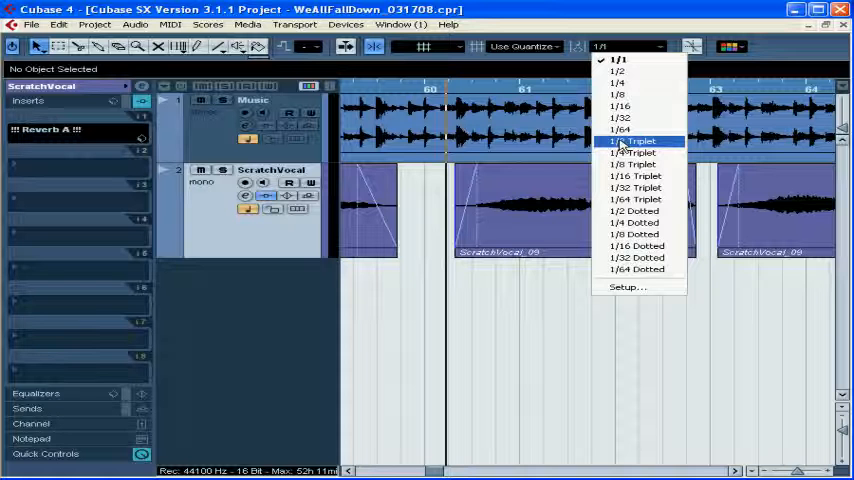
mouse_move(627, 287)
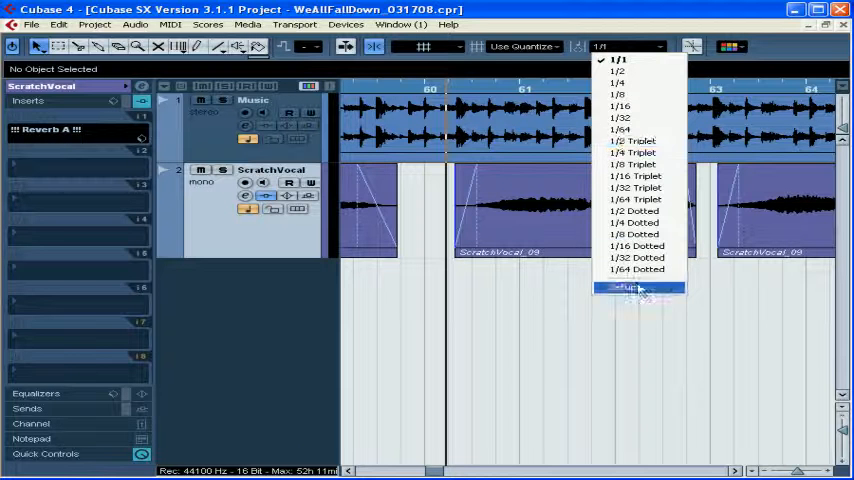
click(625, 288)
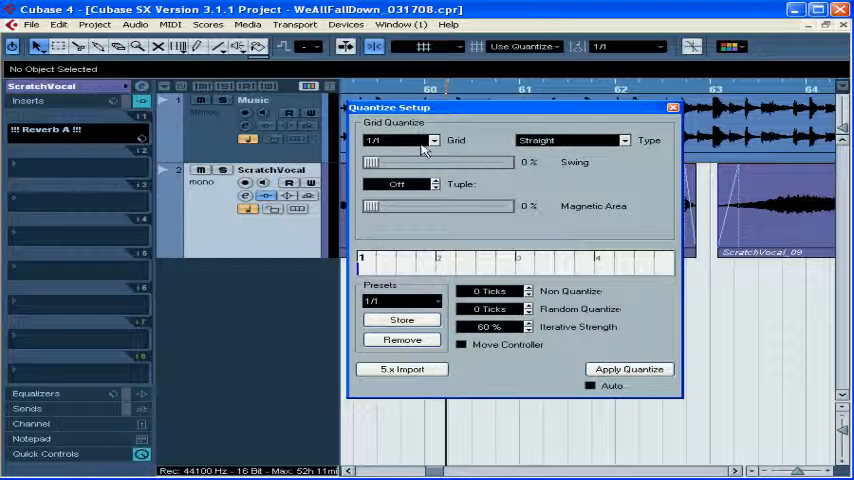
click(625, 140)
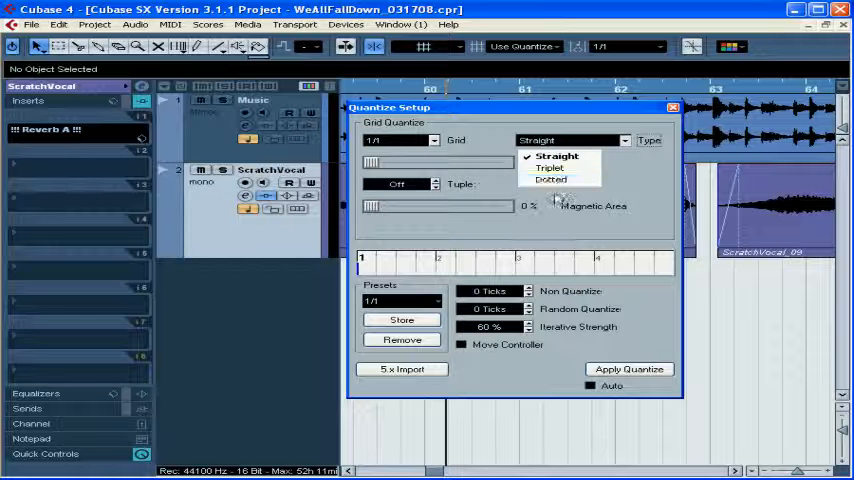
click(558, 155)
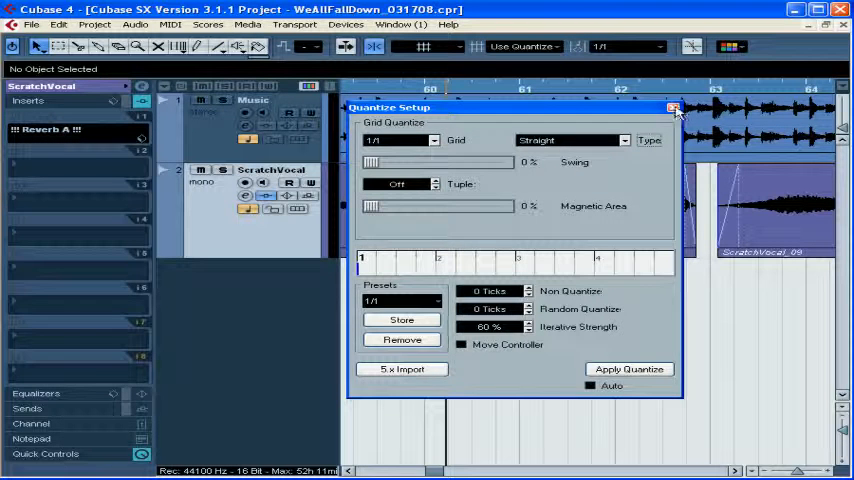
click(673, 107)
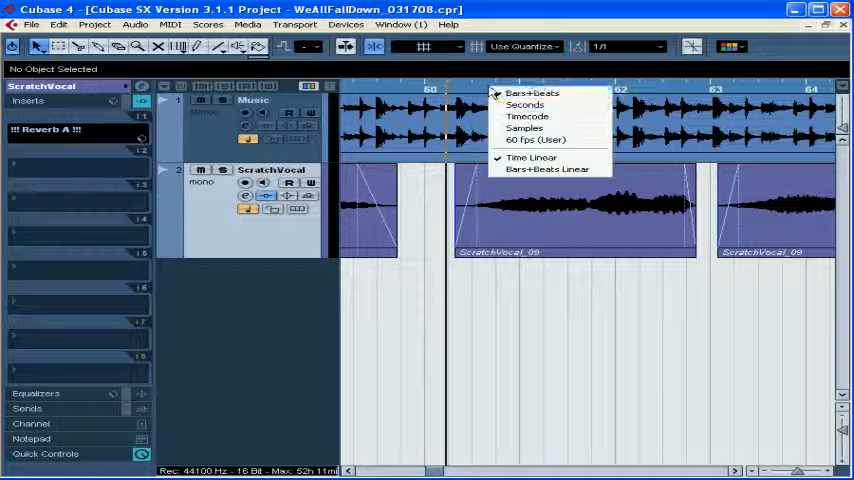
click(525, 104)
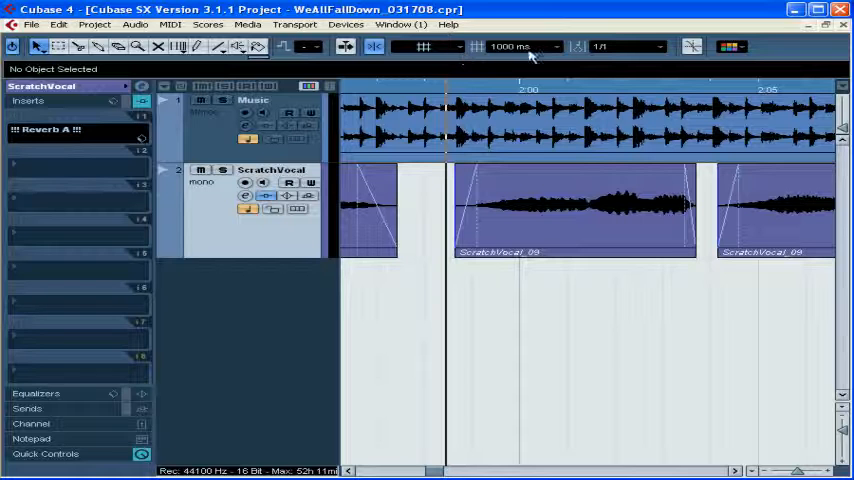
click(424, 46)
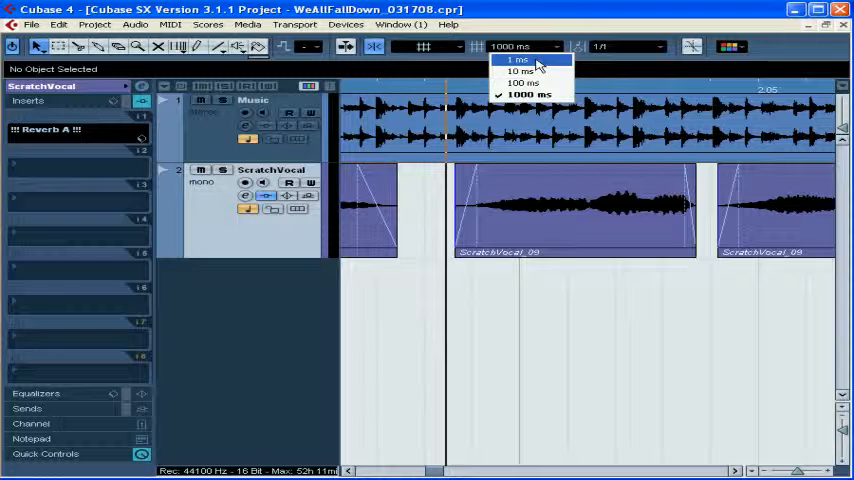
mouse_move(529, 94)
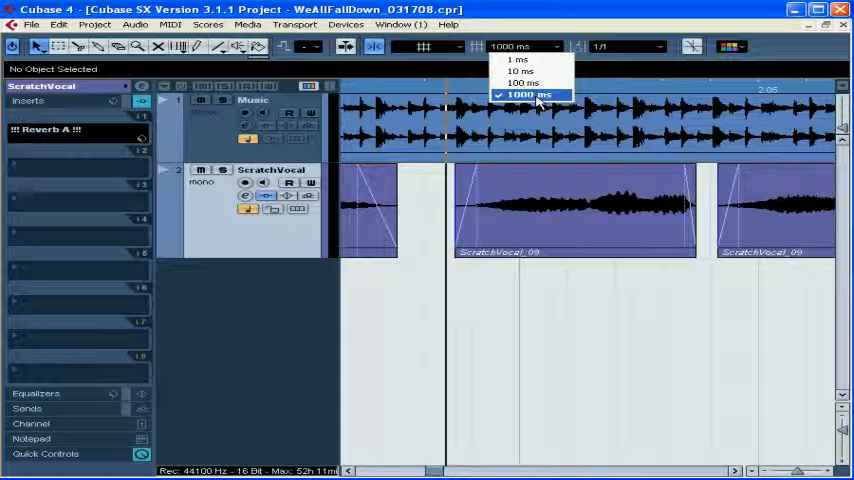
click(524, 94)
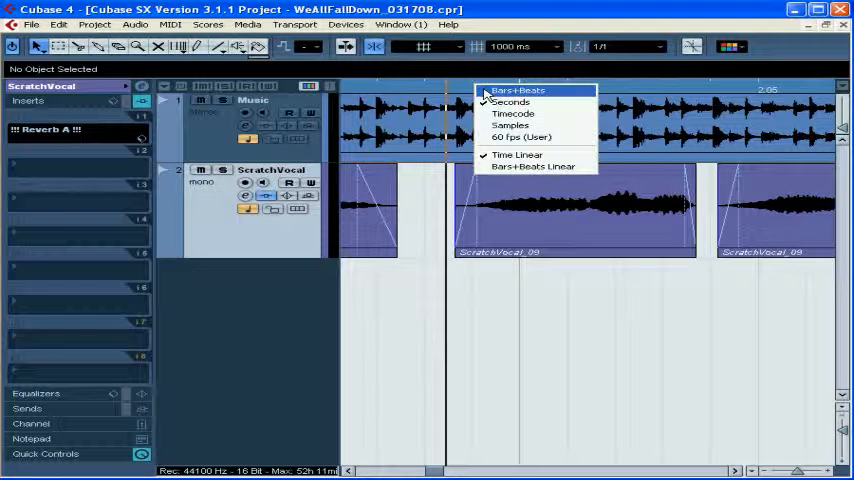
click(517, 90)
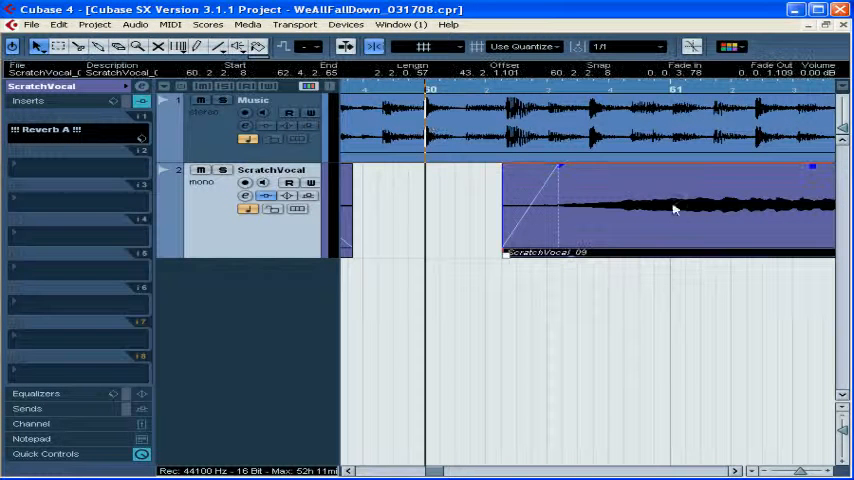
mouse_move(555, 57)
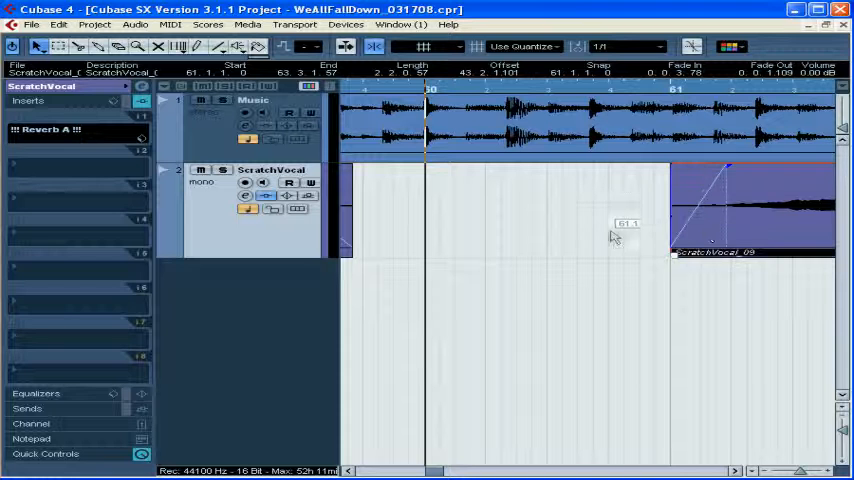
mouse_move(722, 215)
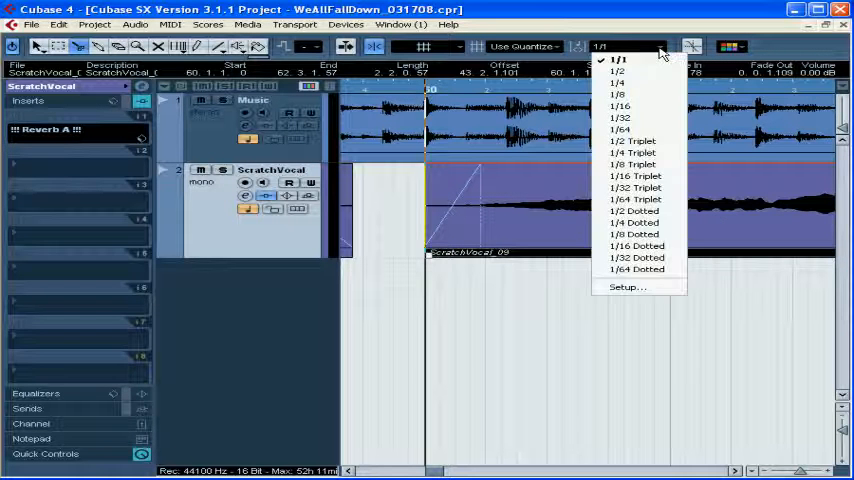
mouse_move(645, 106)
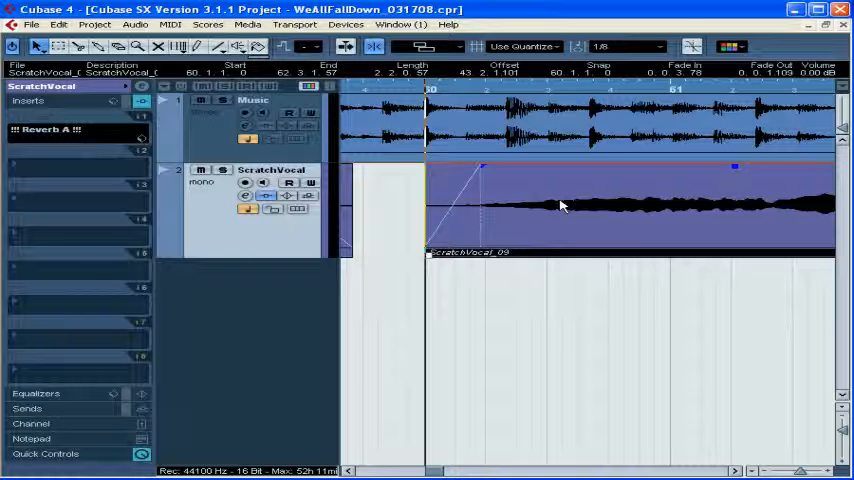
mouse_move(548, 216)
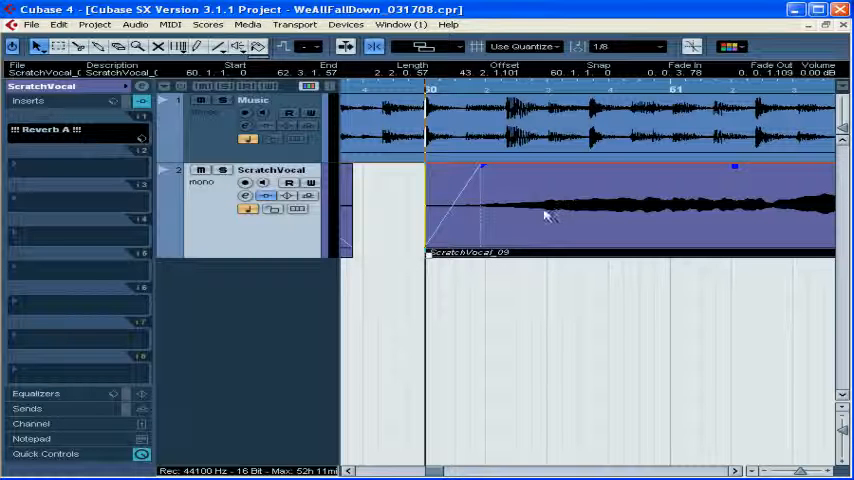
Drag the ScratchVocal_09 clip to test Events snapping on the eighth-note grid.
drag(545, 215, 470, 227)
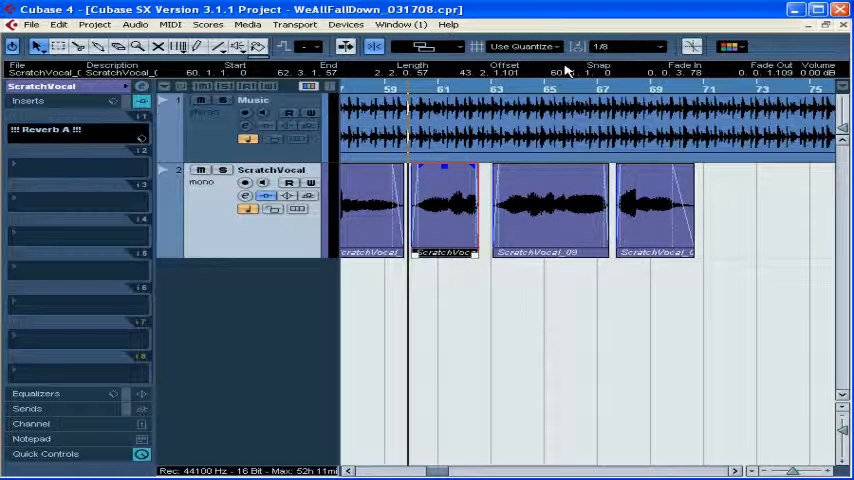
Switch the snap type from Events to Magnetic Cursor.
click(425, 46)
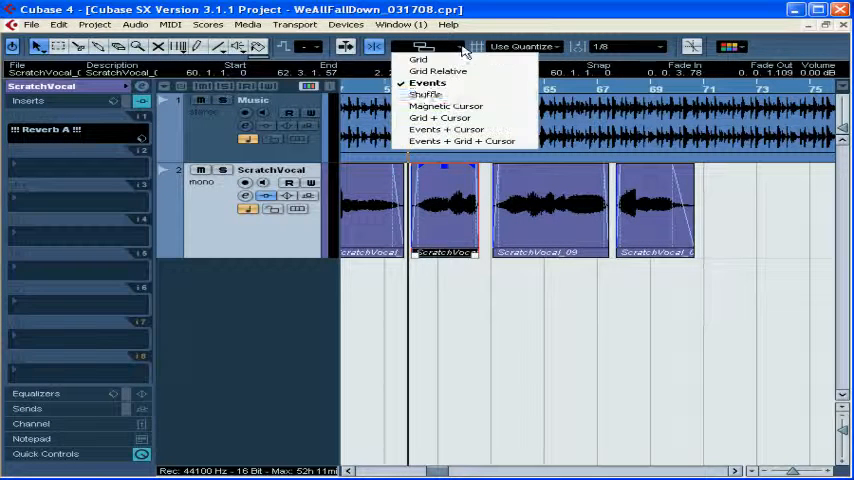
click(427, 59)
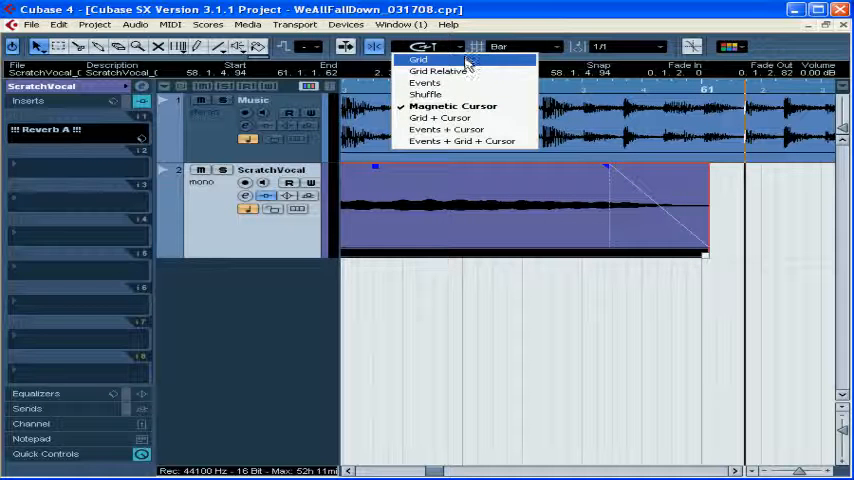
mouse_move(465, 141)
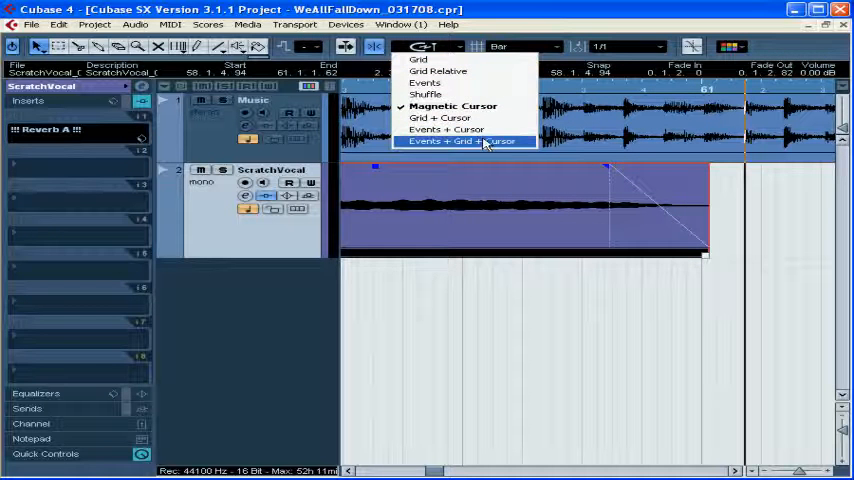
mouse_move(465, 71)
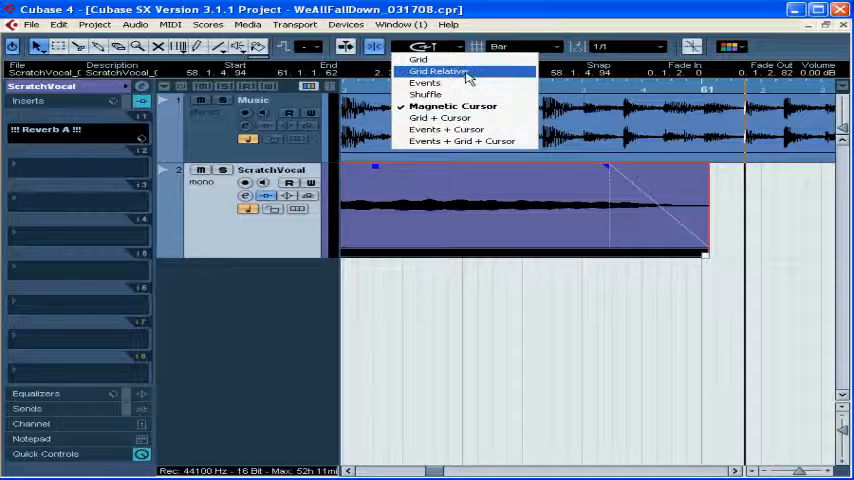
mouse_move(418, 60)
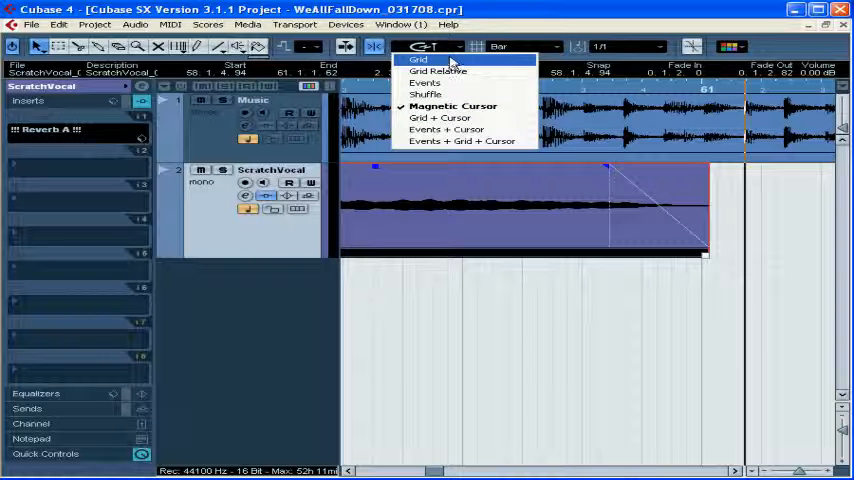
mouse_move(463, 140)
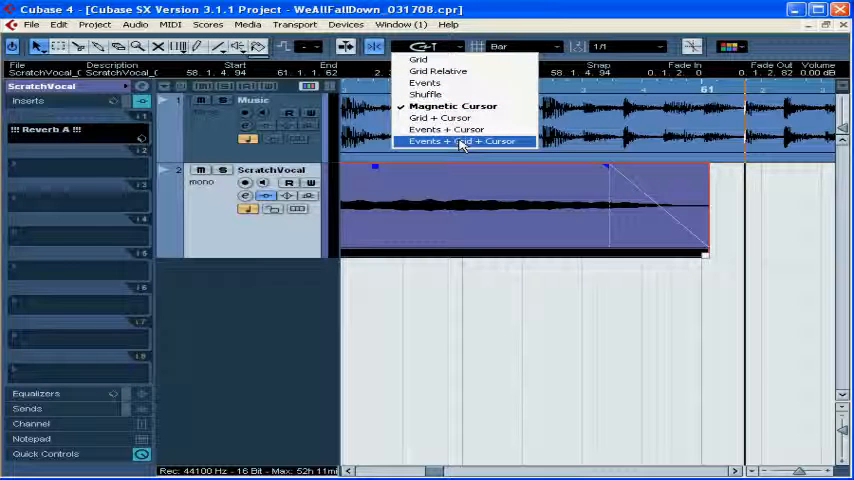